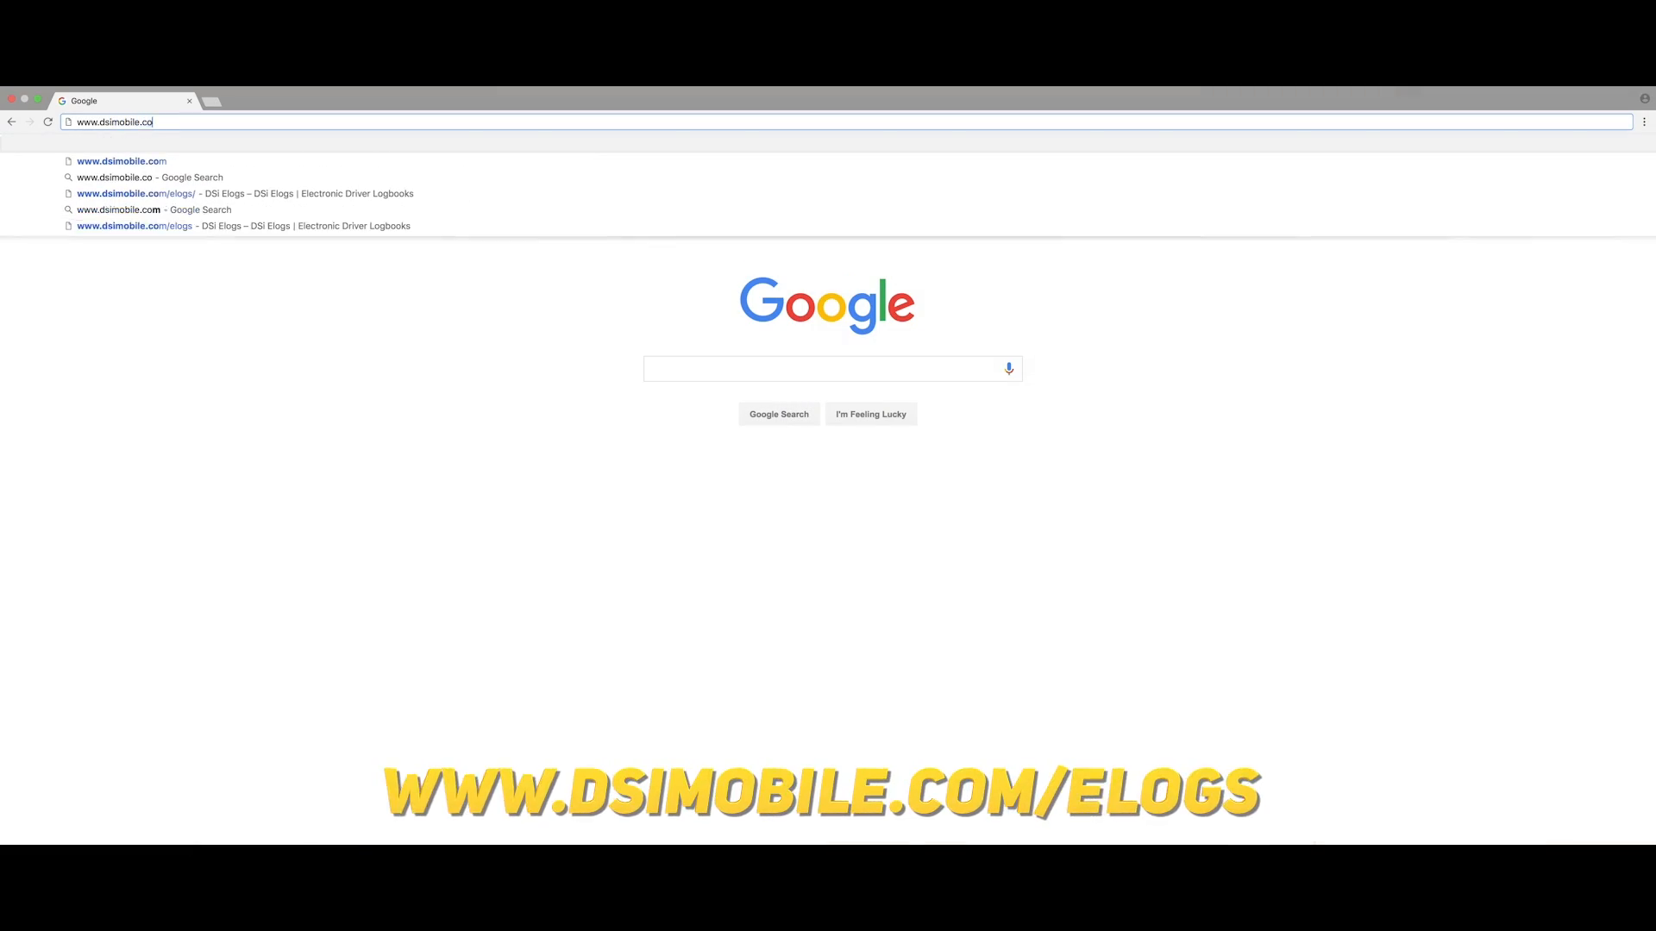
pyautogui.write('m/elogs/')
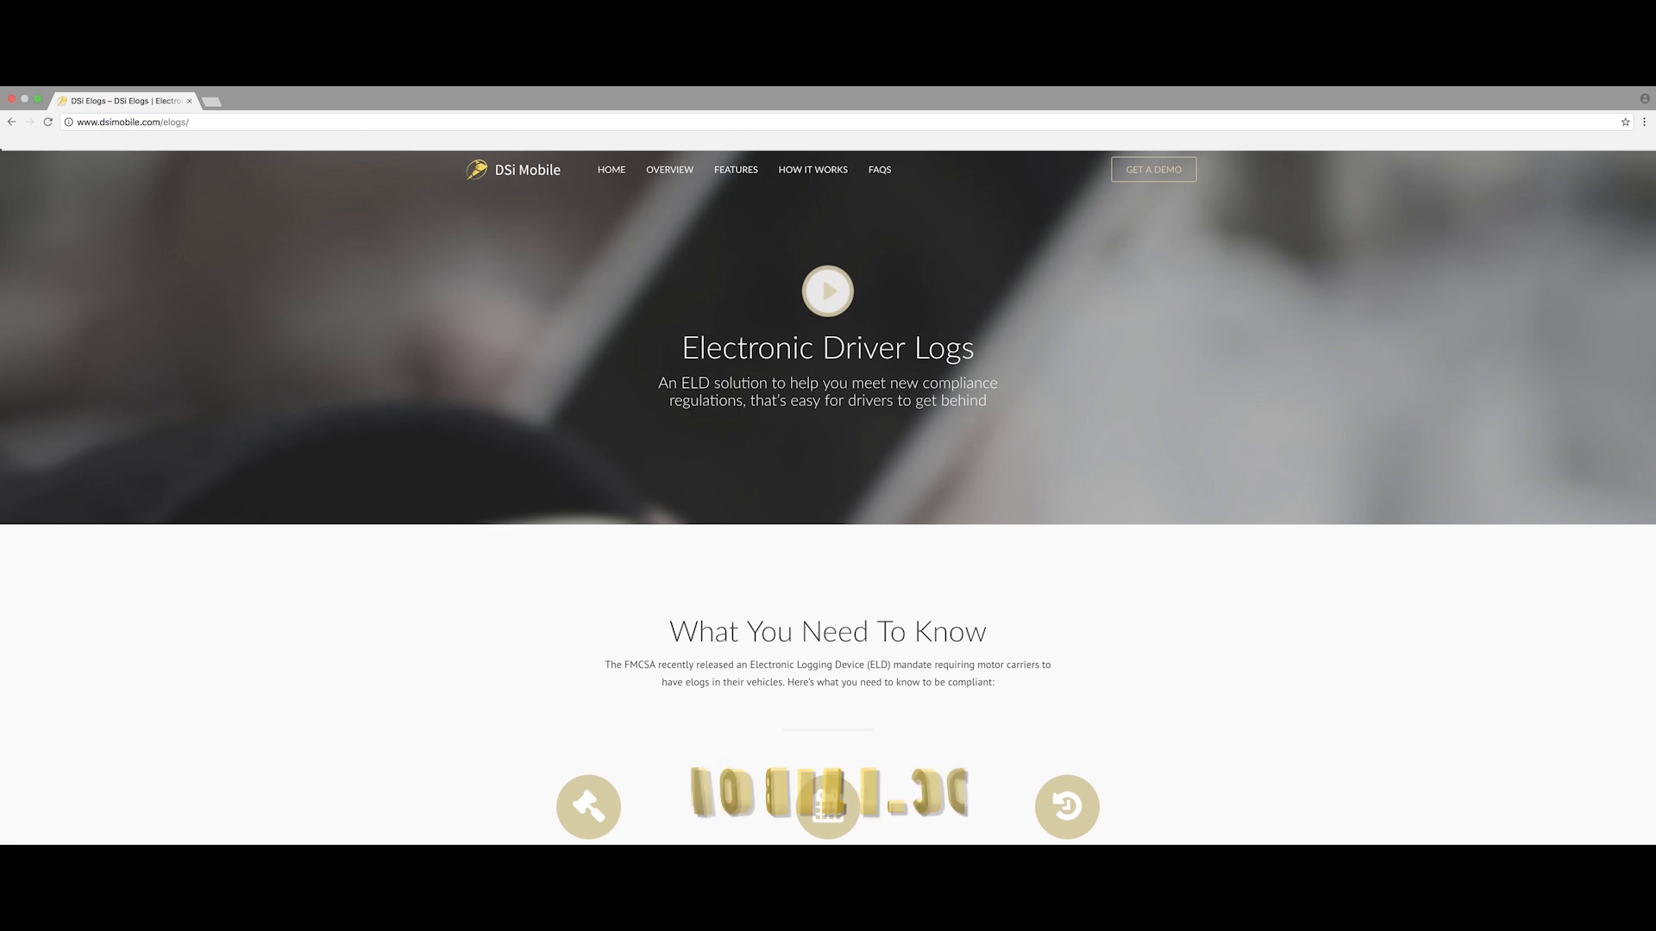
pyautogui.scroll(-3)
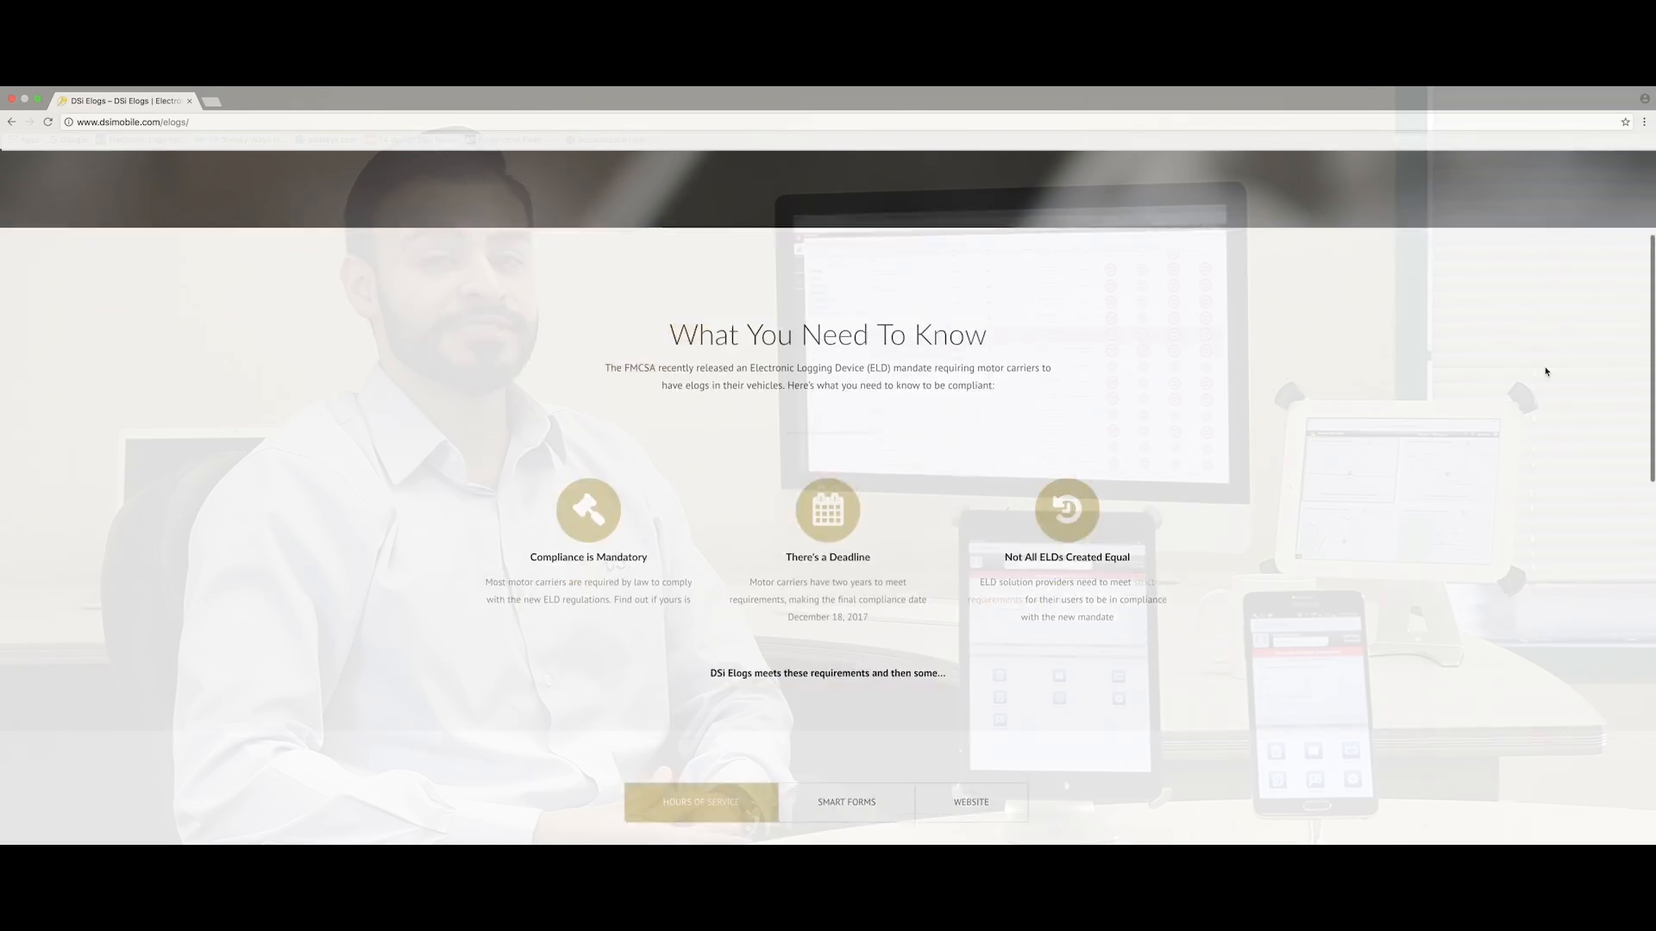